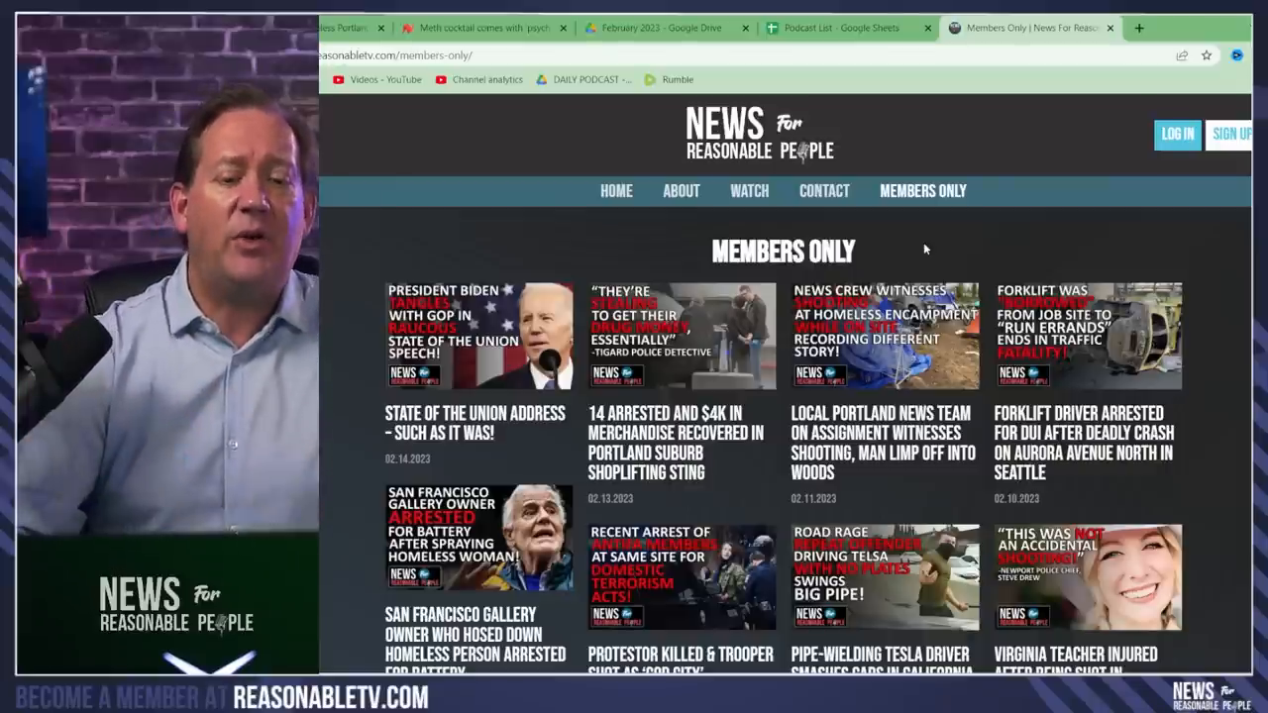
mouse_move(1084, 233)
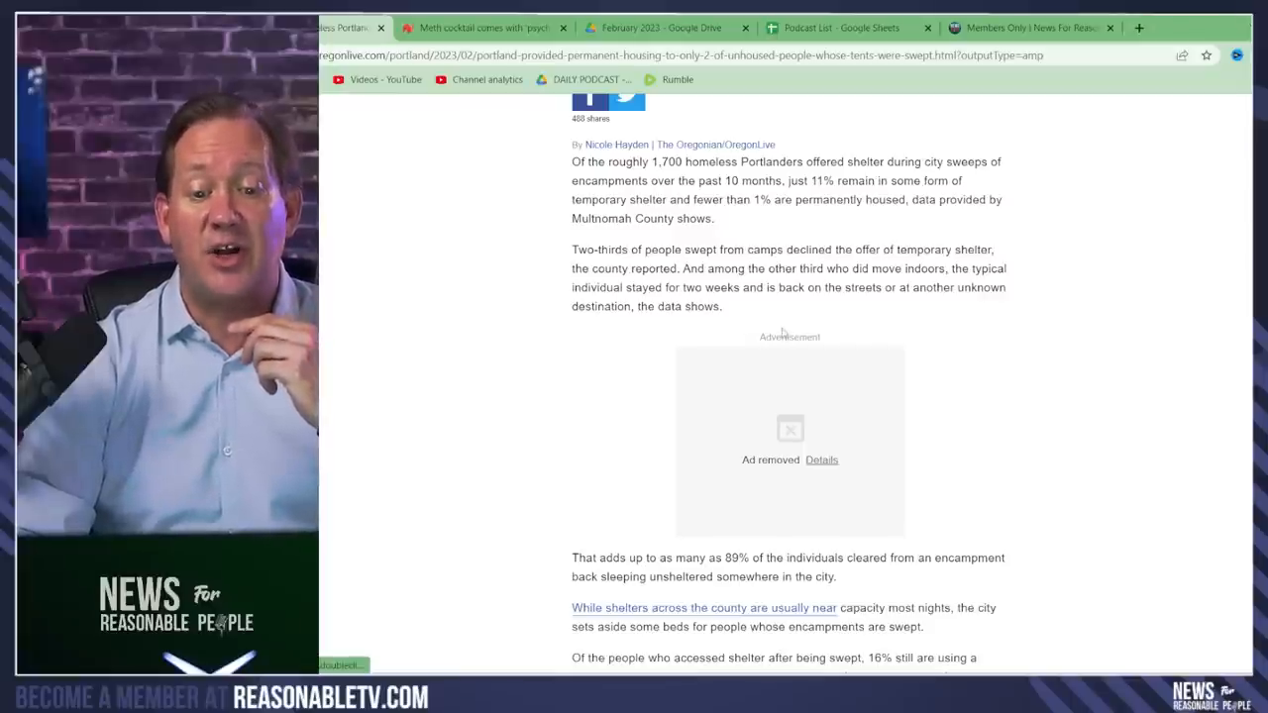
mouse_move(788, 322)
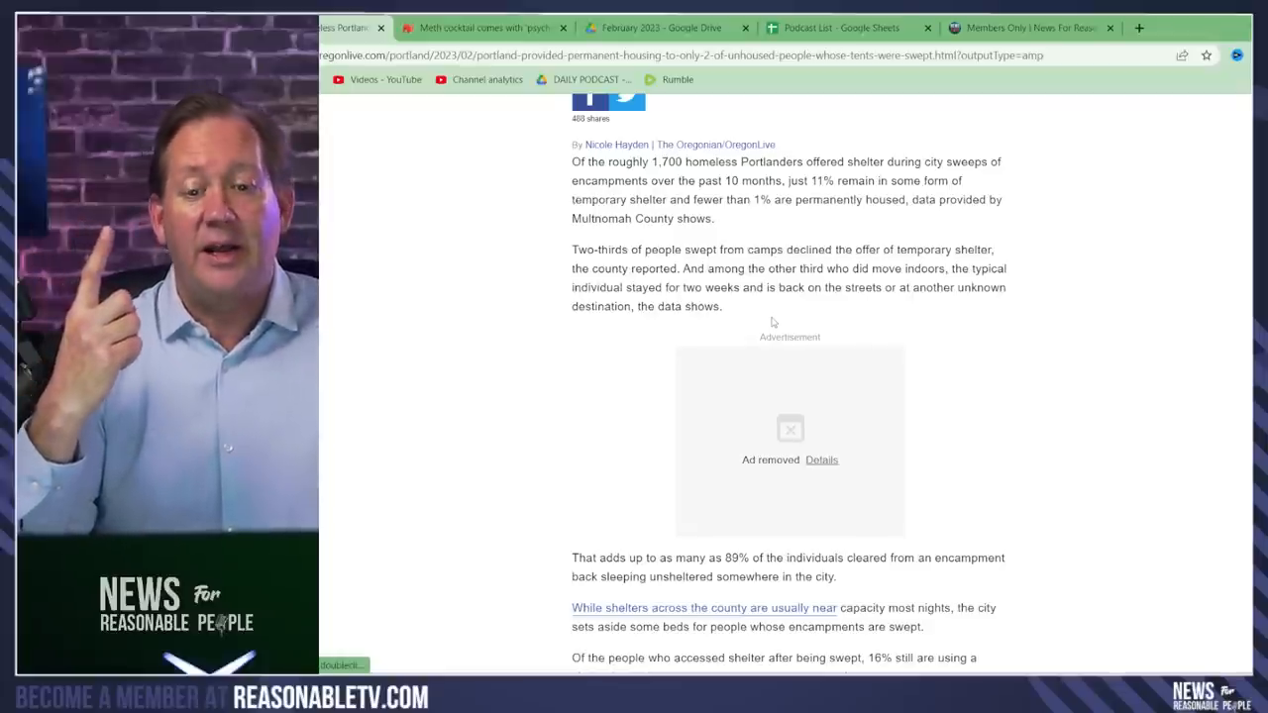
mouse_move(928, 315)
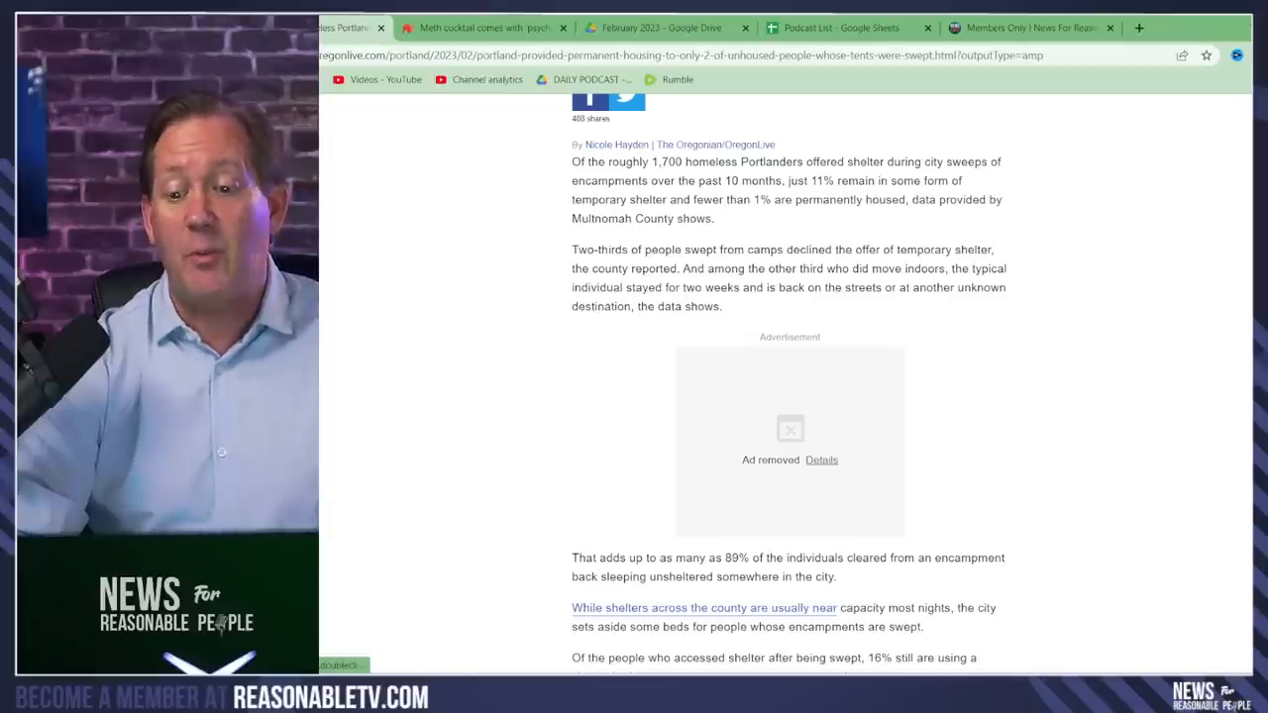
scroll("down", 3)
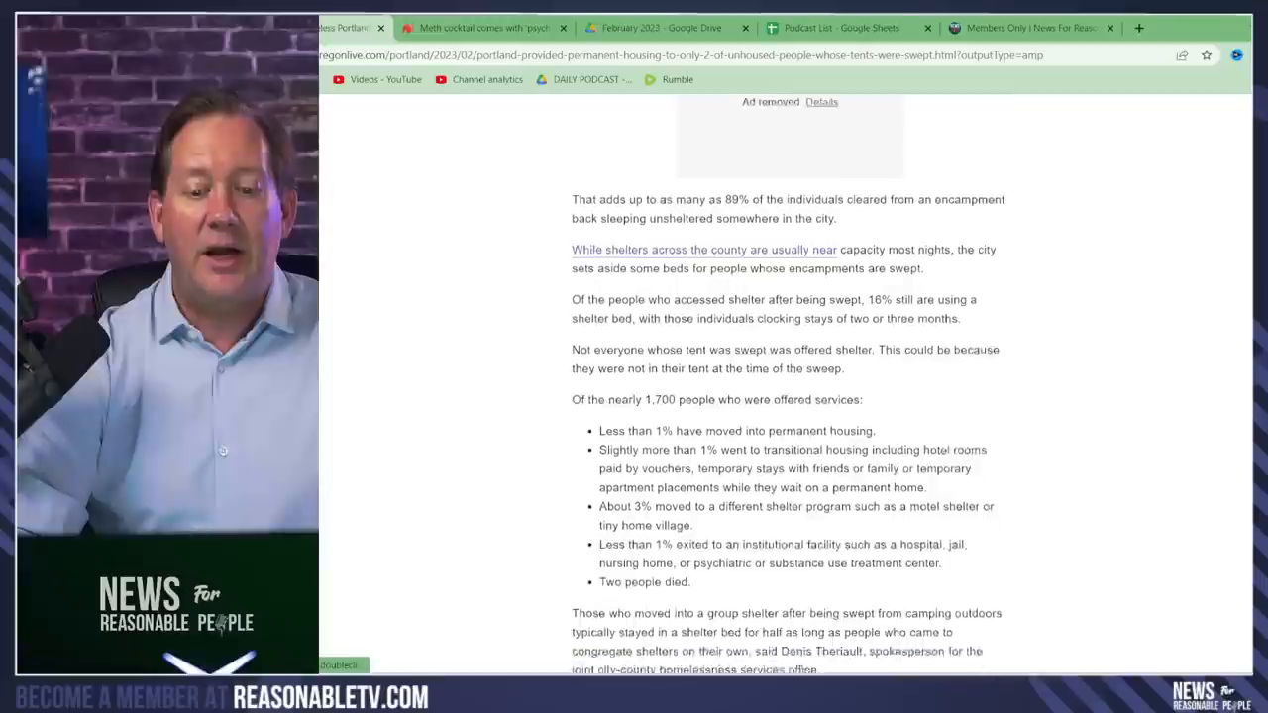
scroll("down", 3)
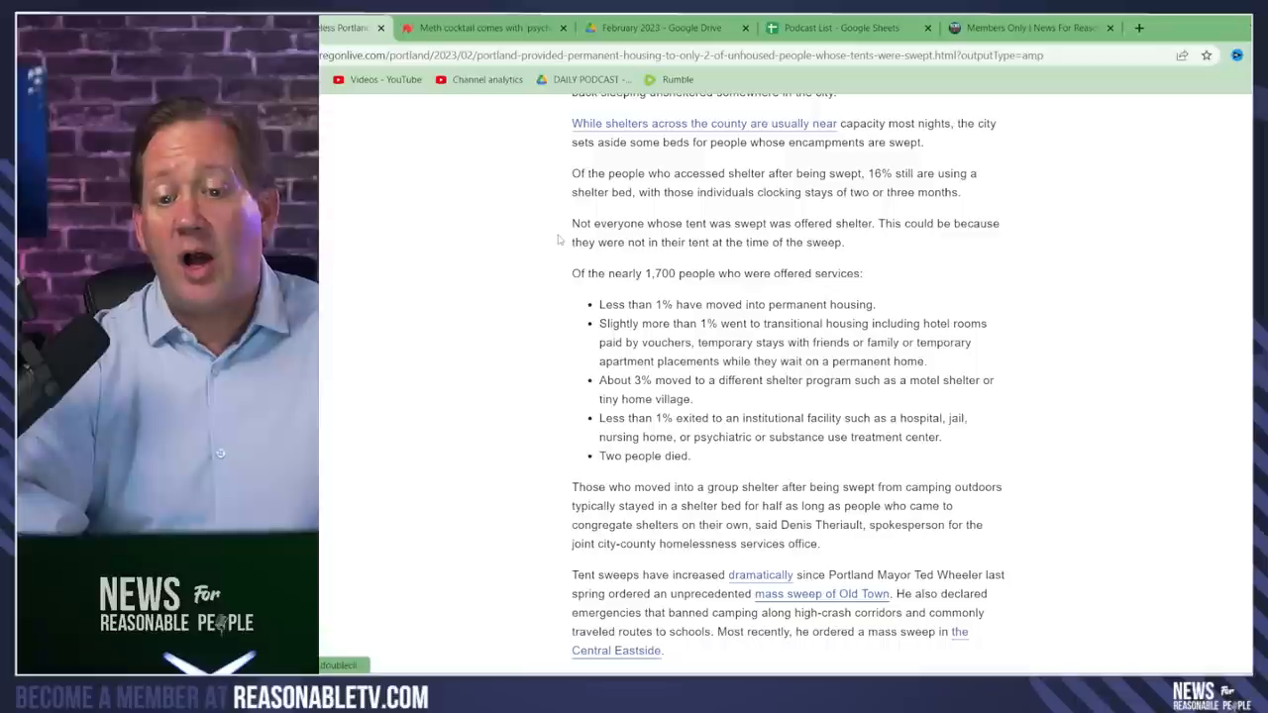
mouse_move(541, 265)
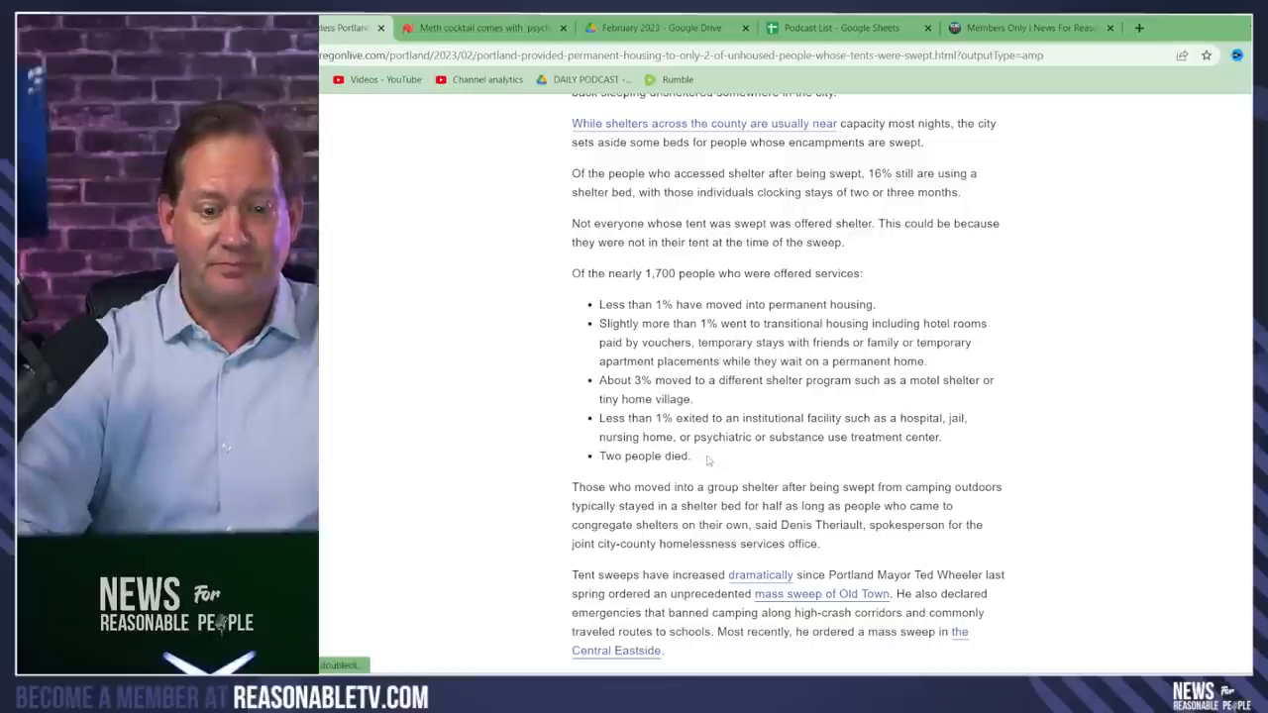
mouse_move(892, 465)
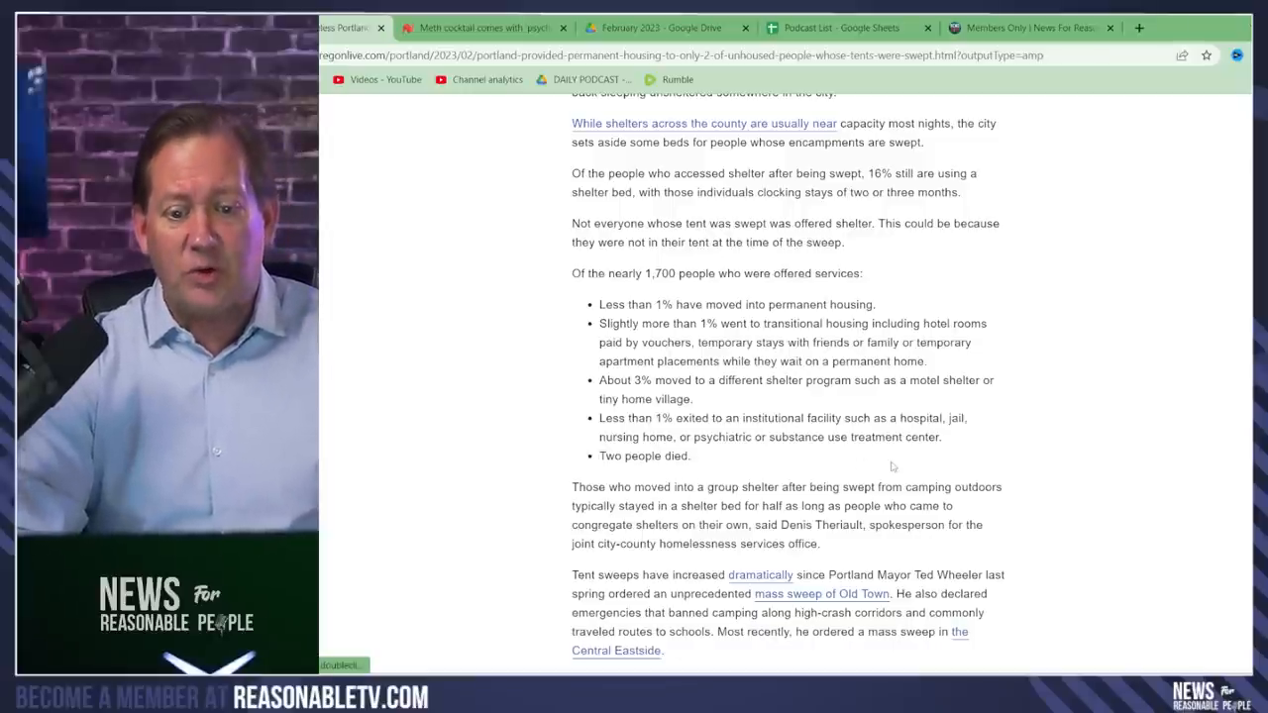
mouse_move(1040, 454)
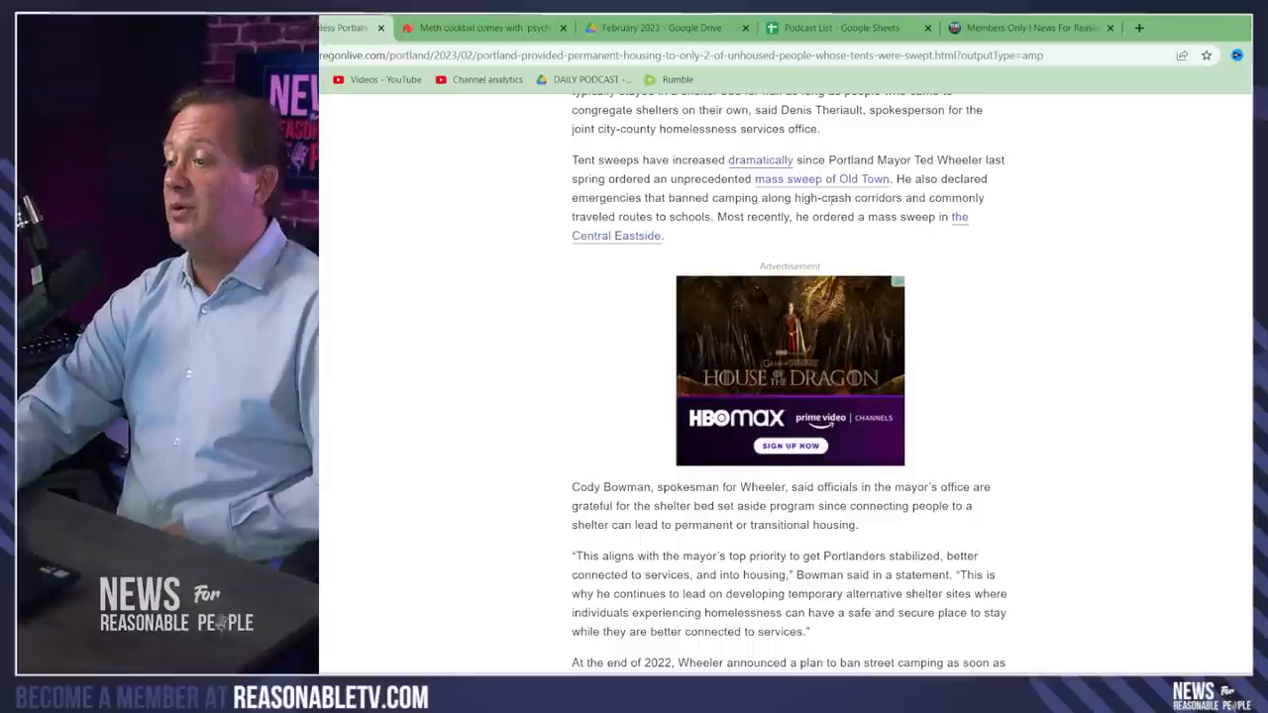
mouse_move(954, 255)
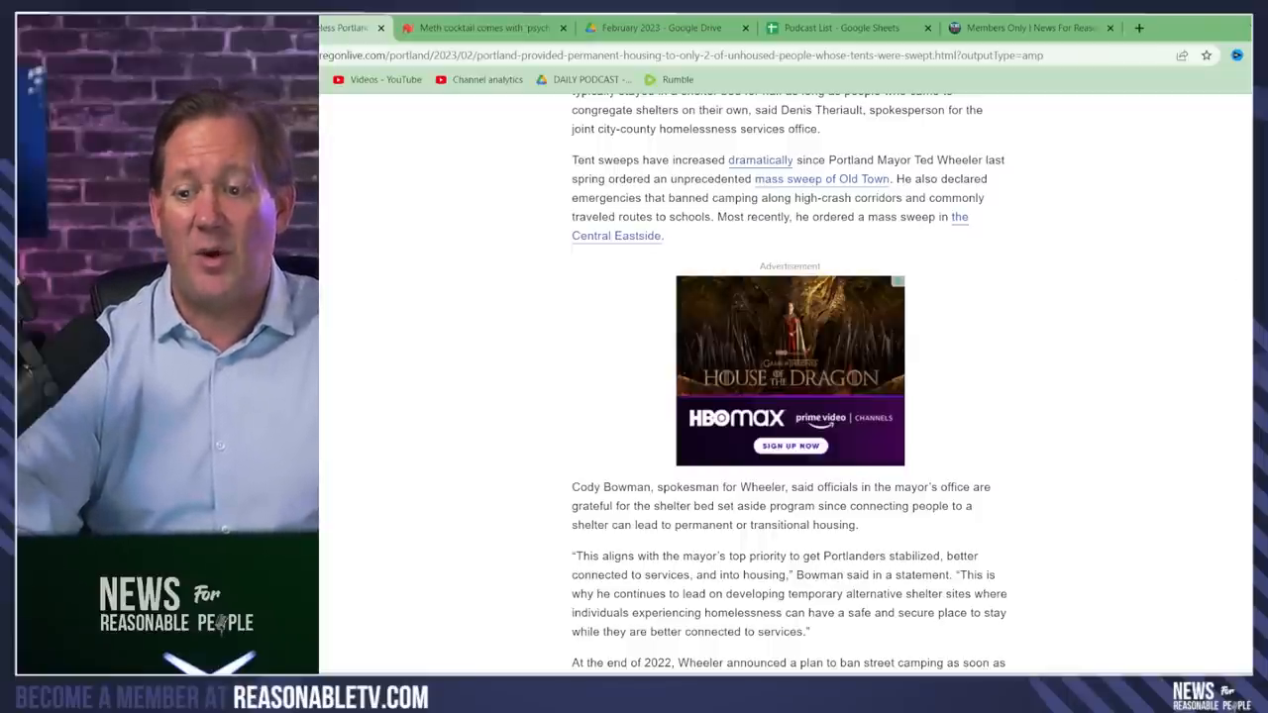
scroll("down", 3)
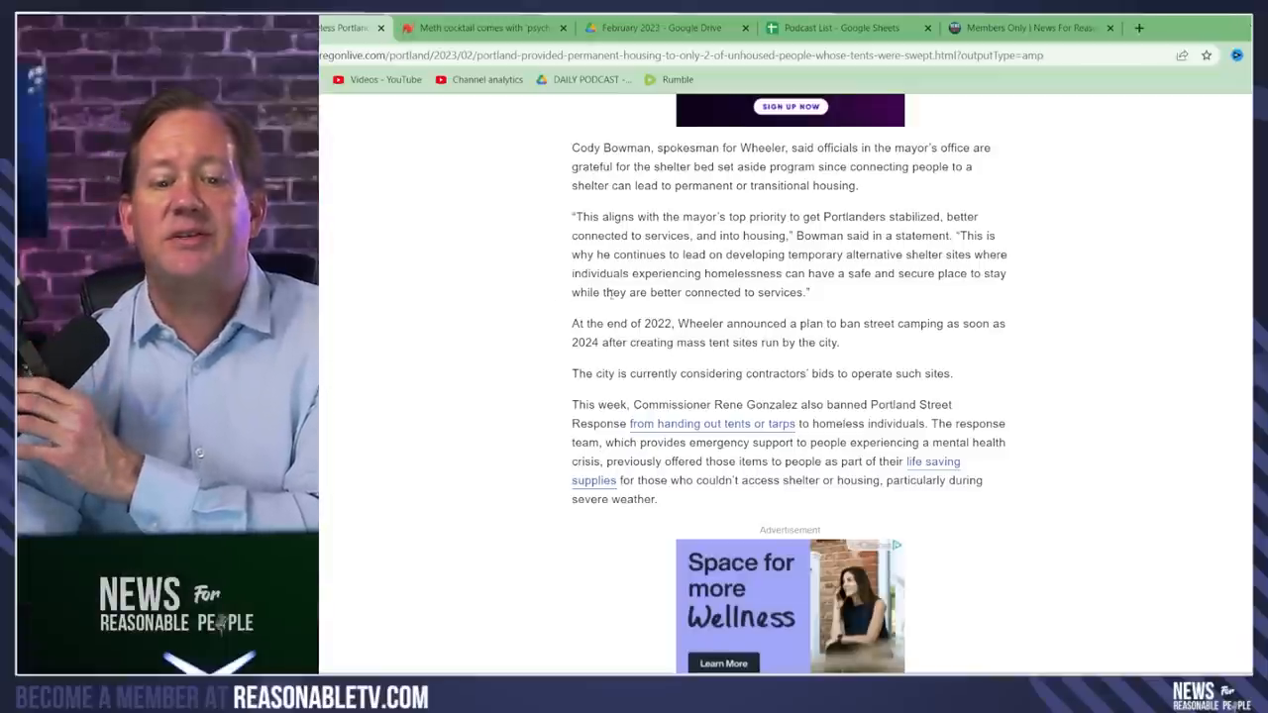
mouse_move(559, 271)
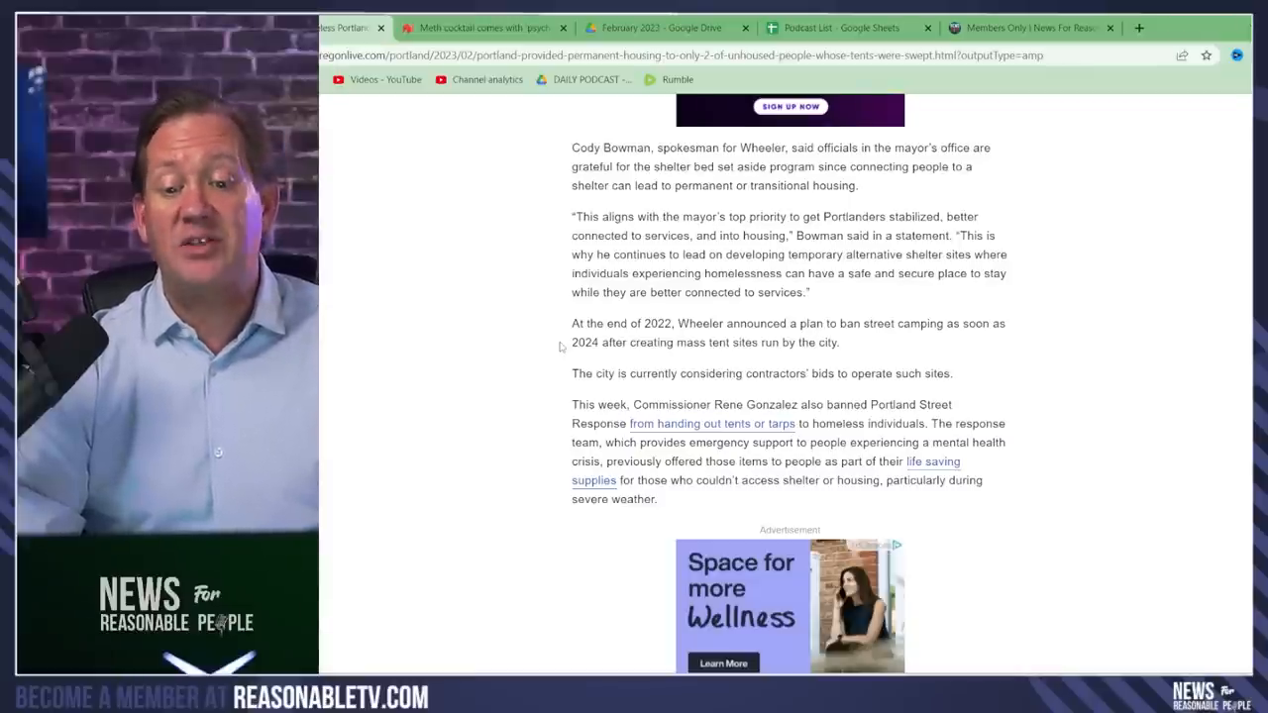
mouse_move(576, 347)
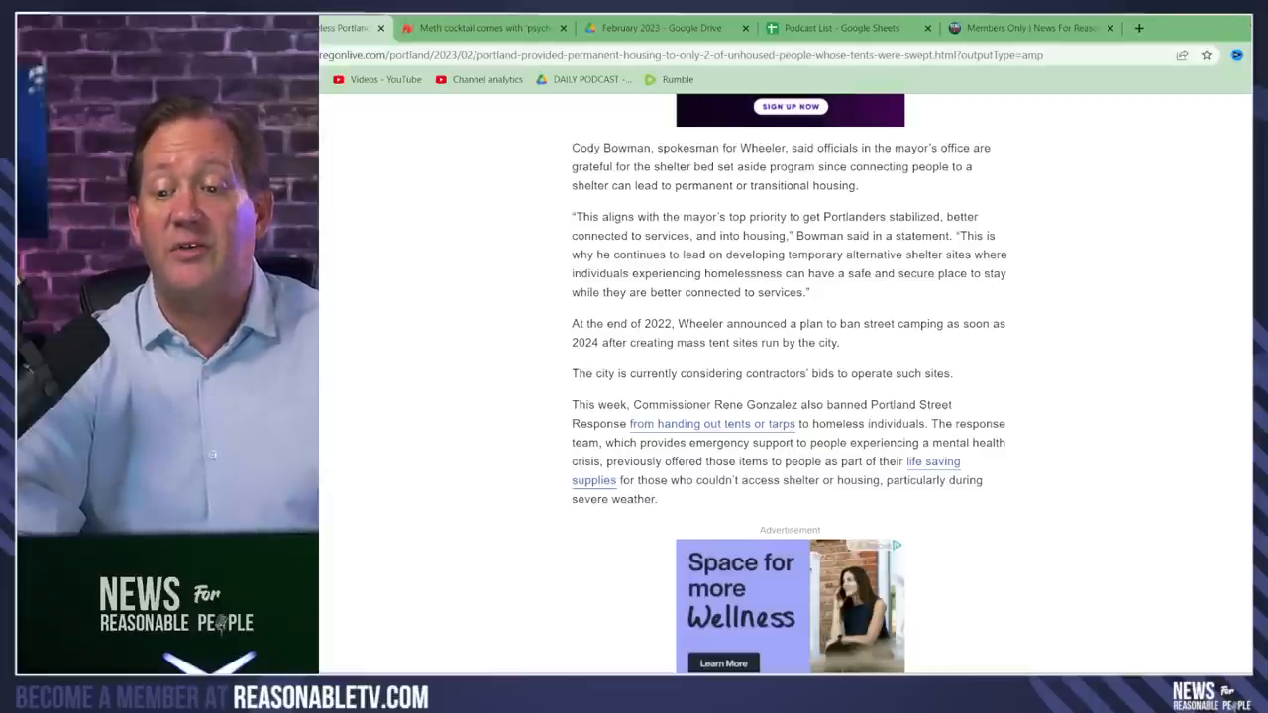
scroll("down", 3)
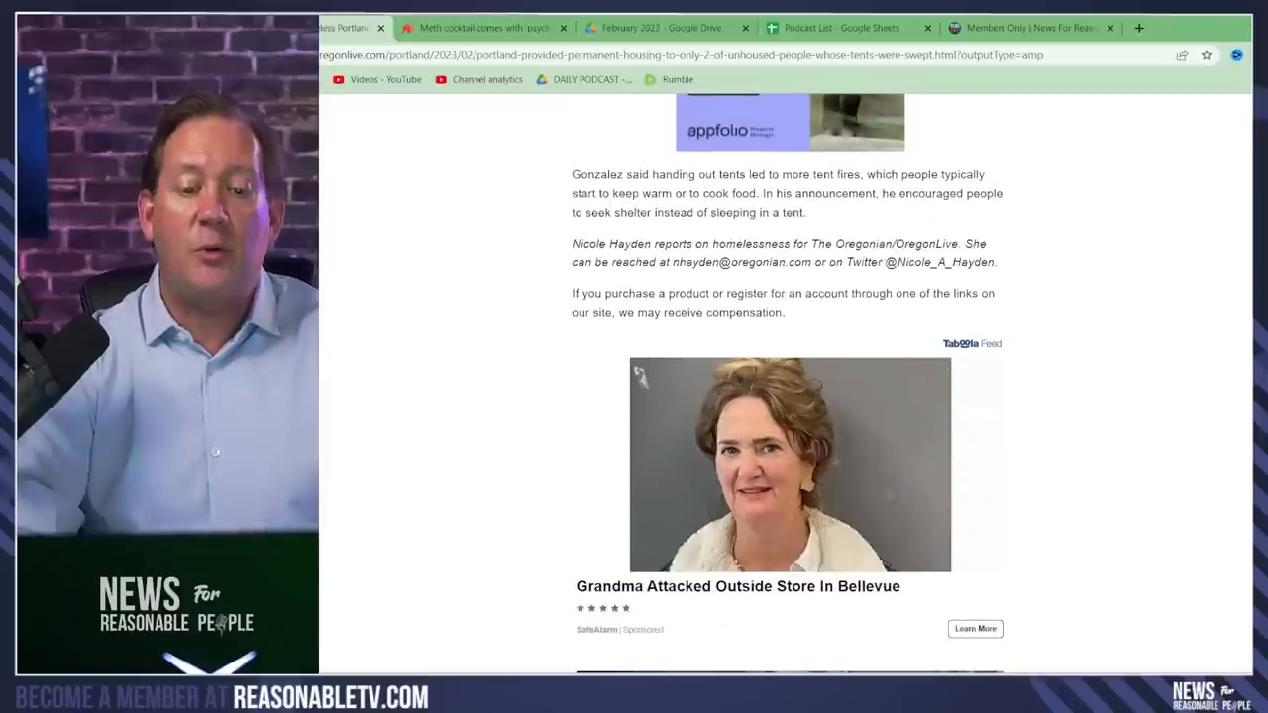